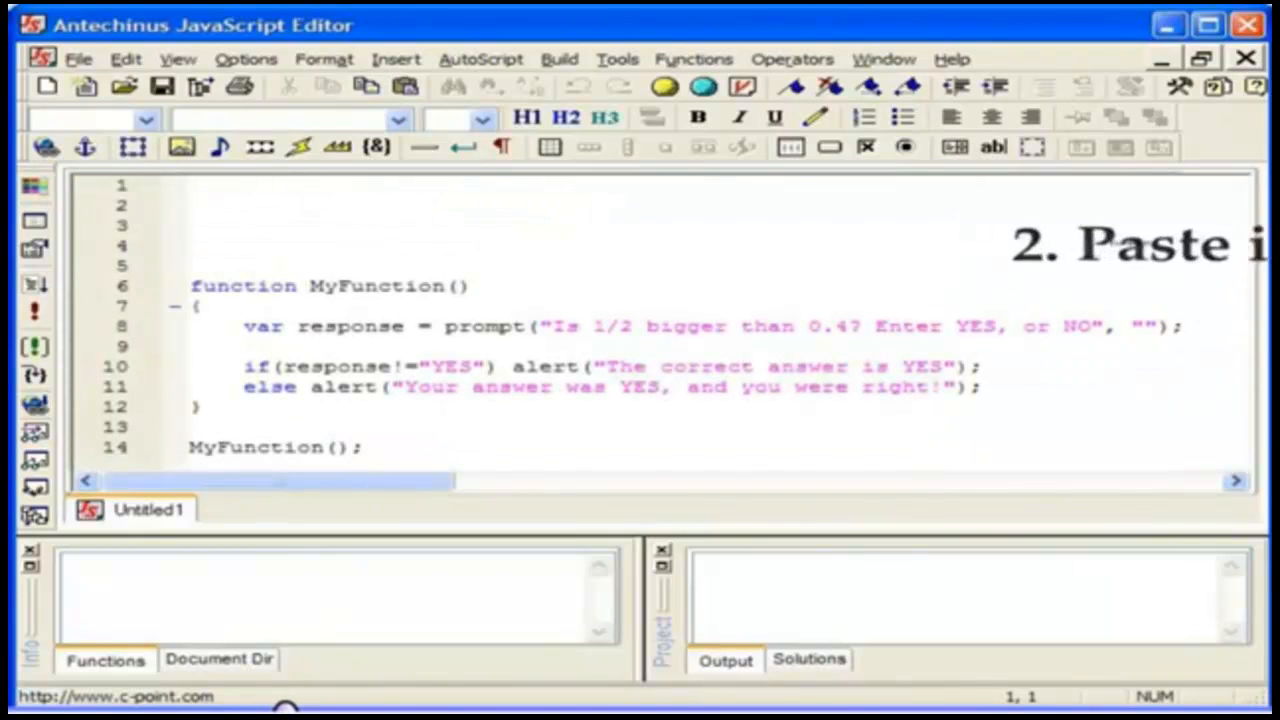
{"action": "mouse_move", "coordinate": [32, 310]}
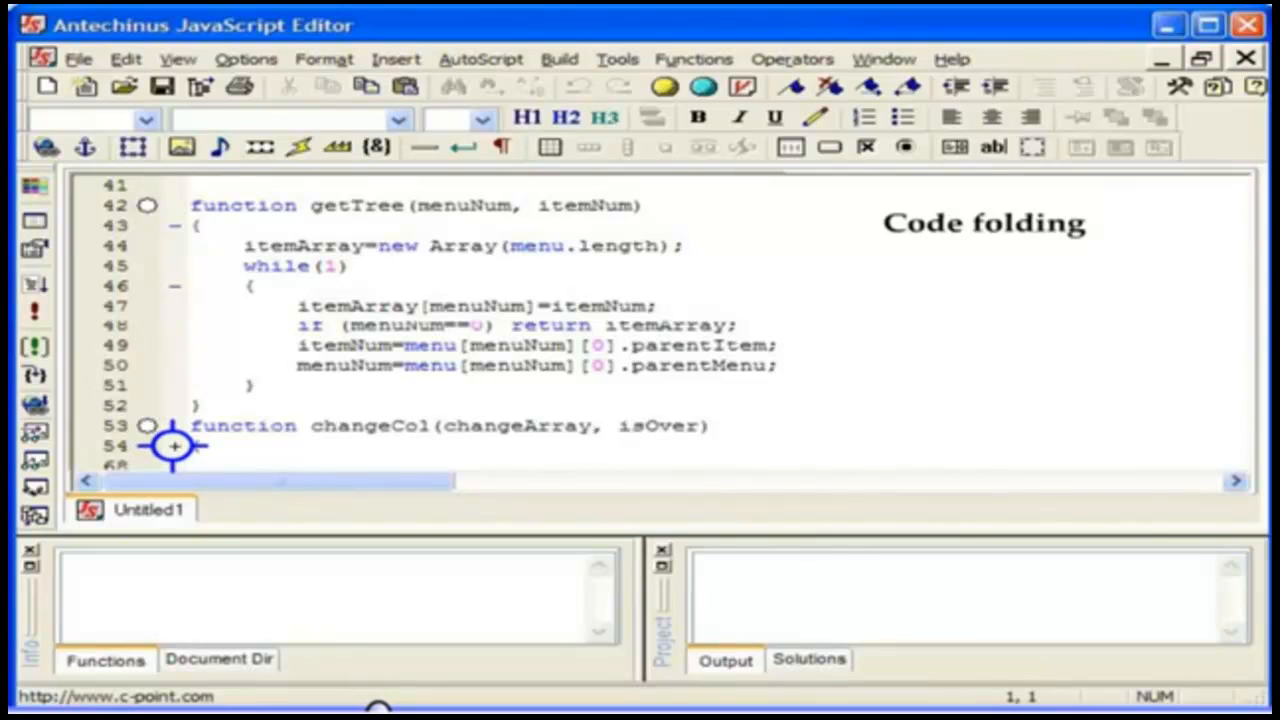
Step: Collapse the changeCol function body and list the script's functions in the Functions tab
{"action": "left_click", "coordinate": [176, 446]}
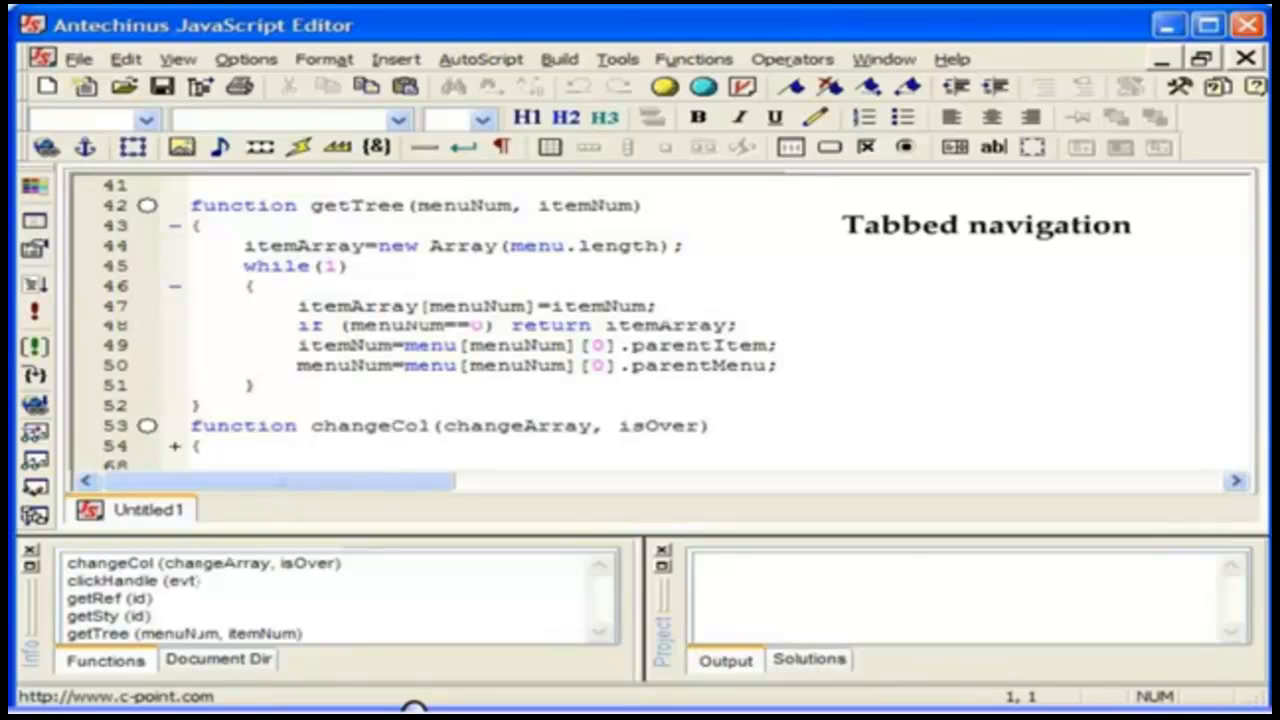
{"action": "left_click", "coordinate": [808, 660]}
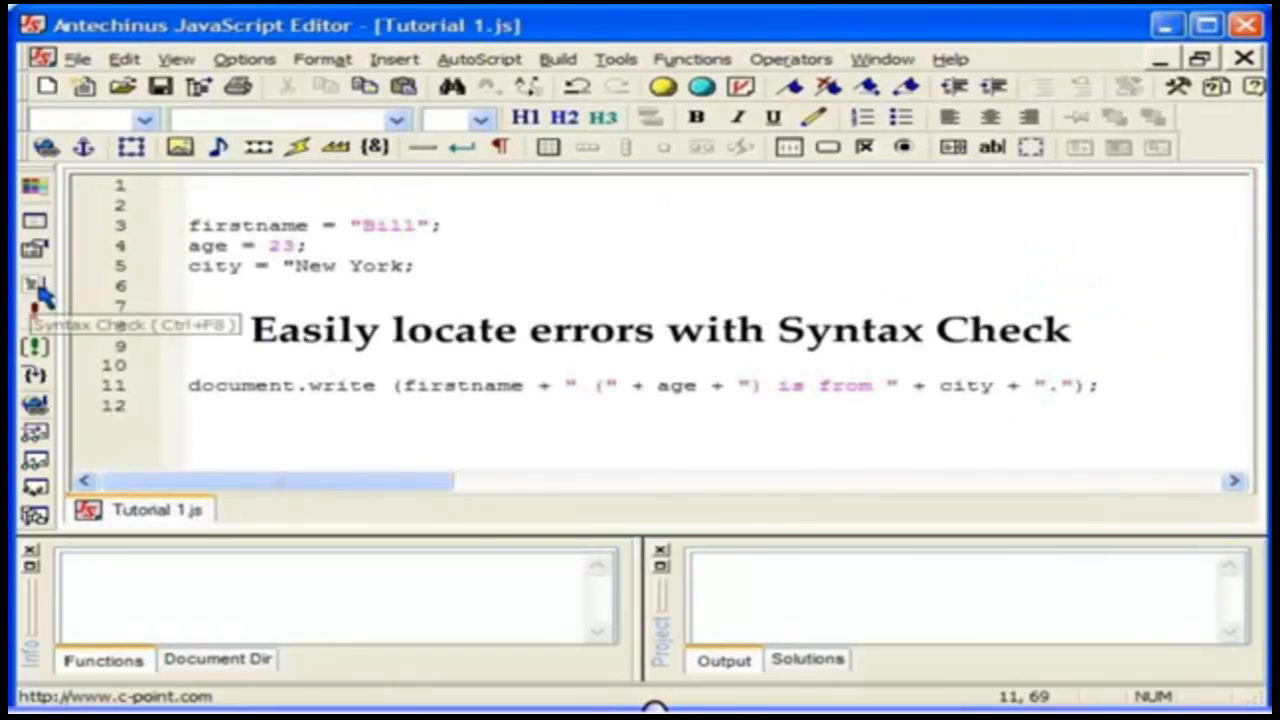
{"action": "left_click", "coordinate": [32, 284]}
{"action": "type", "text": "RunMenu"}
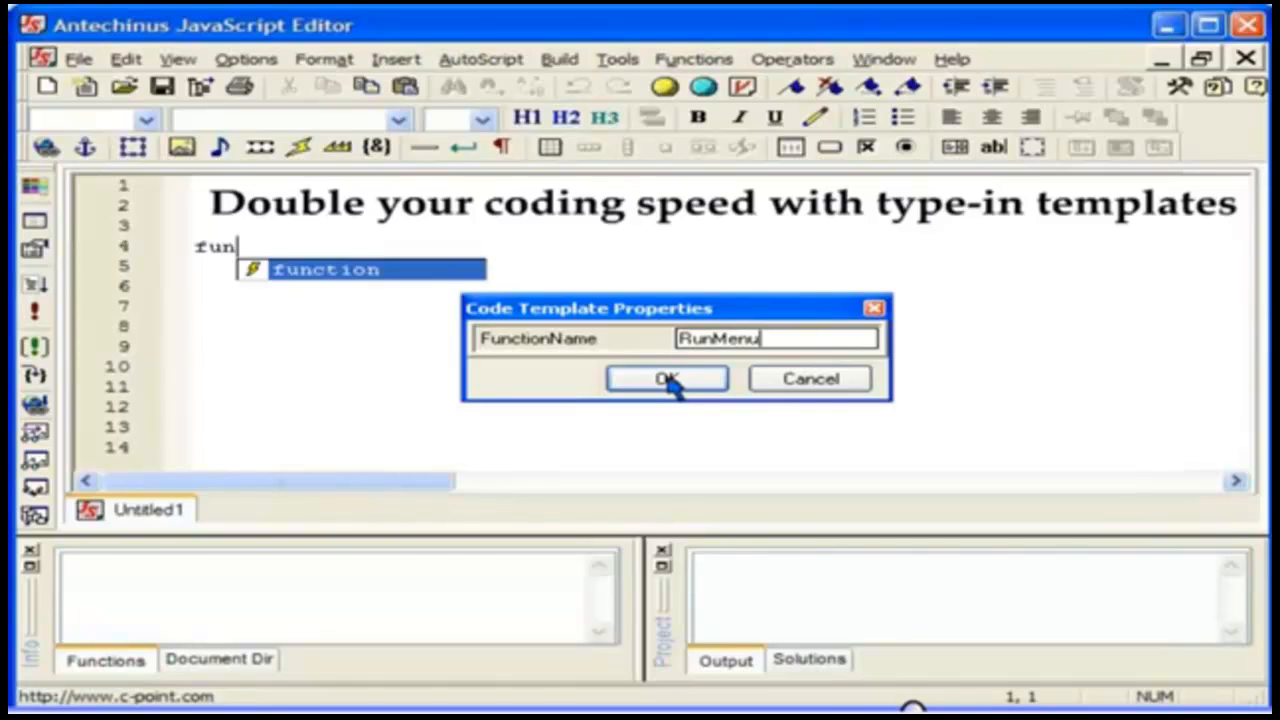
Step: Confirm RunMenu as the inserted function template's name
{"action": "left_click", "coordinate": [666, 378]}
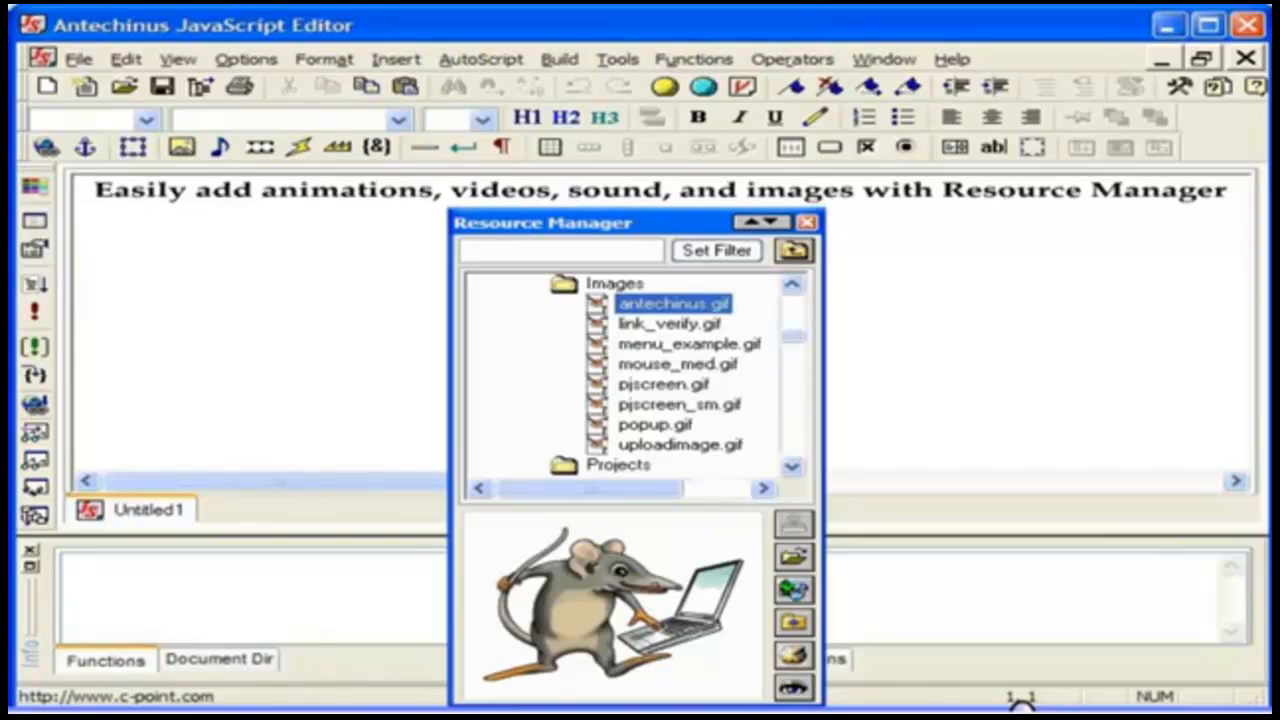
Step: Show the Resource Manager with antechinus.gif previewed under Images
{"action": "left_click", "coordinate": [806, 220]}
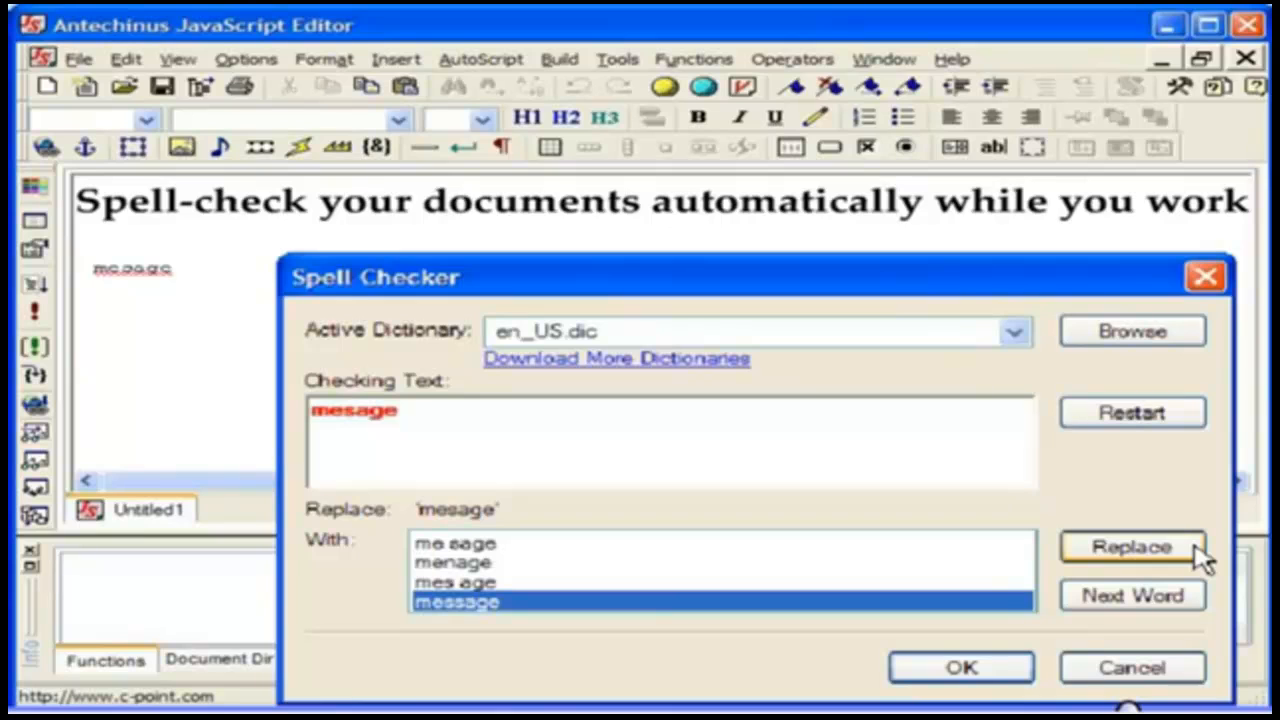
Step: Replace the misspelled 'mesage' with the suggested 'message'
{"action": "left_click", "coordinate": [1132, 548]}
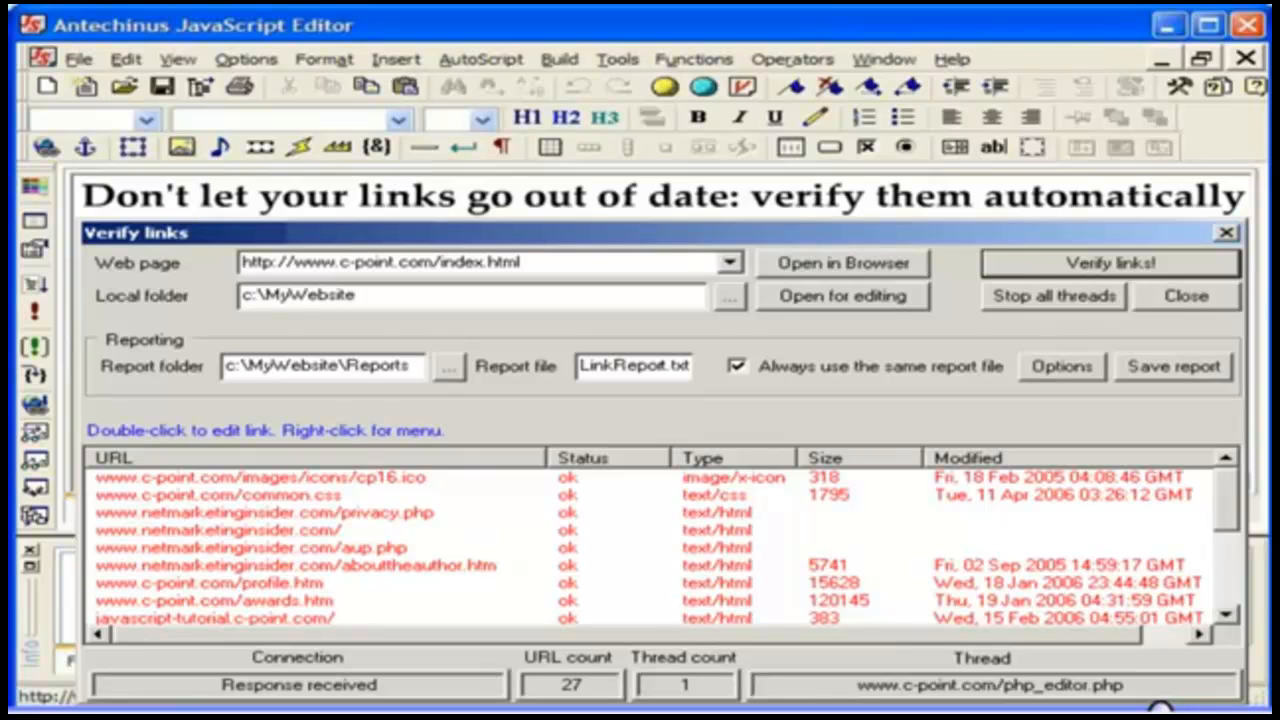
Step: Verify all links on the c-point.com home page, listing each URL's status
{"action": "left_click", "coordinate": [1184, 296]}
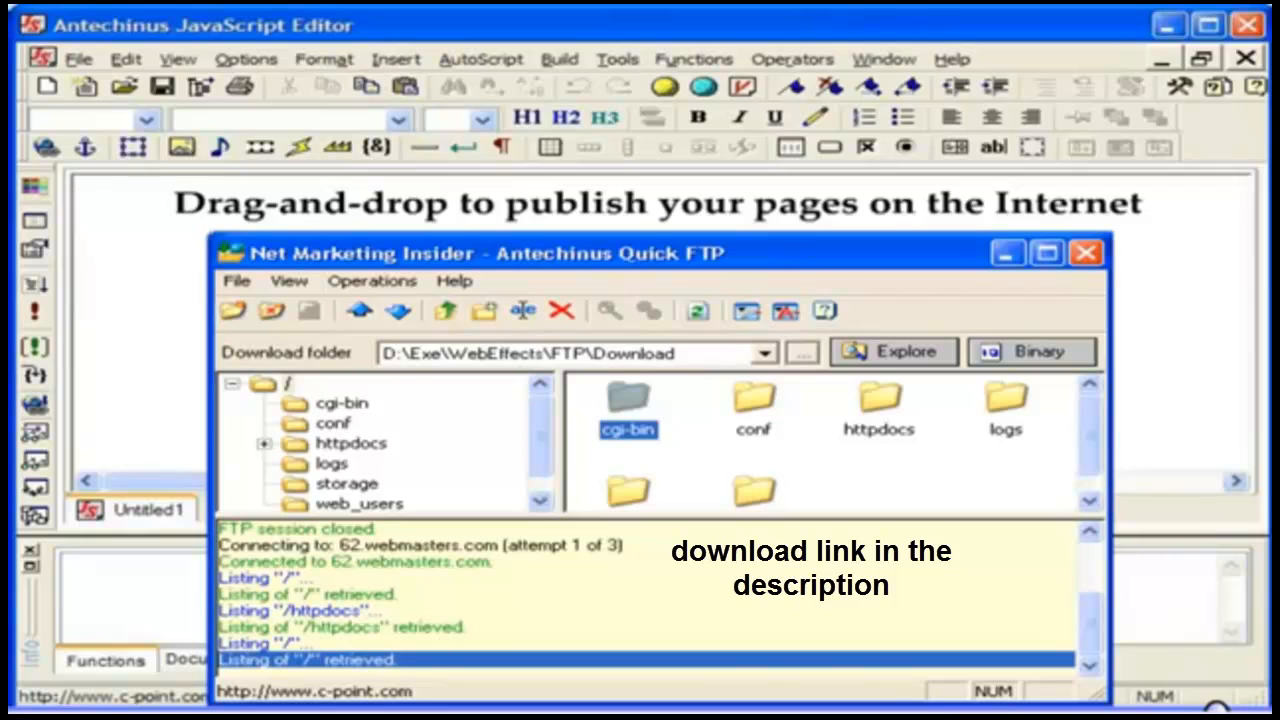
Step: Close the Quick FTP client, leaving the empty Untitled1 editor
{"action": "left_click", "coordinate": [1086, 252]}
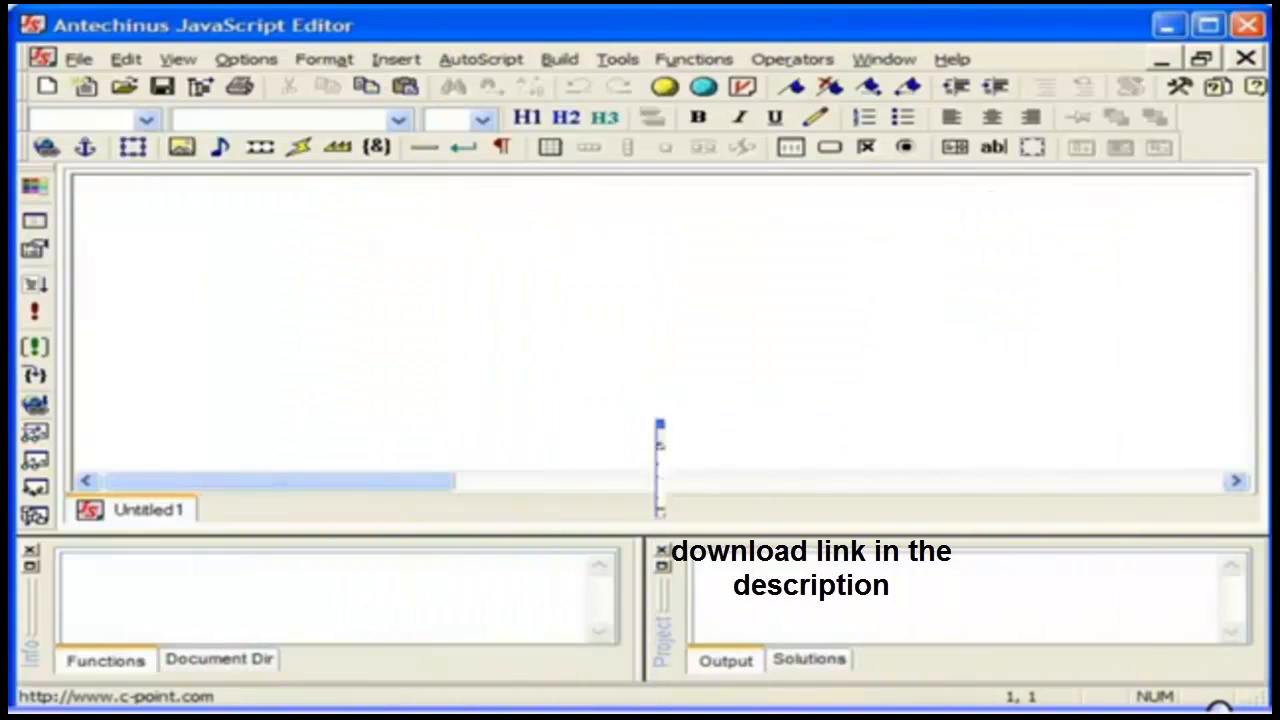